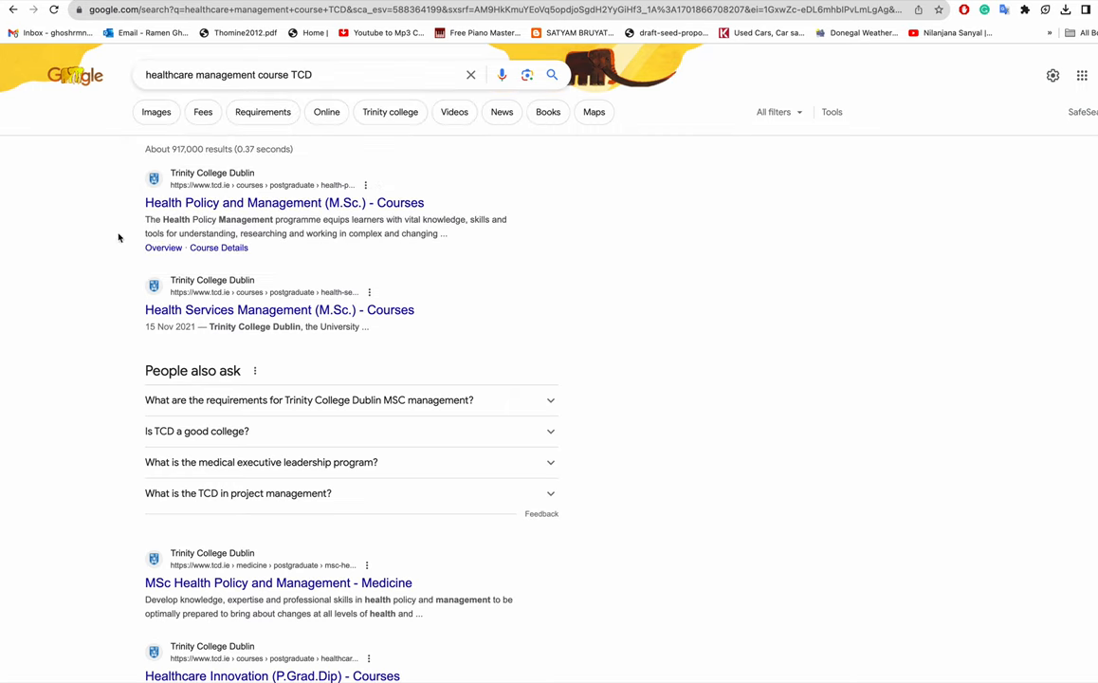
{"action": "mouse_move", "coordinate": [276, 214]}
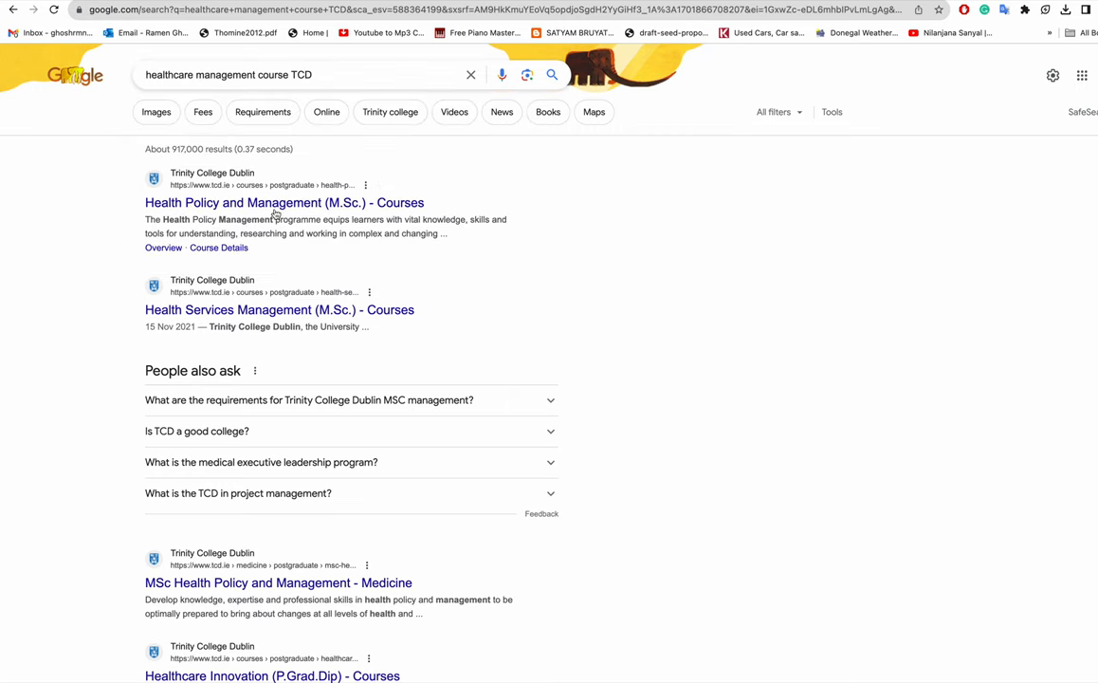
Open the 'Health Policy and Management (M.Sc.) - Courses' search result
{"action": "left_click", "coordinate": [284, 202]}
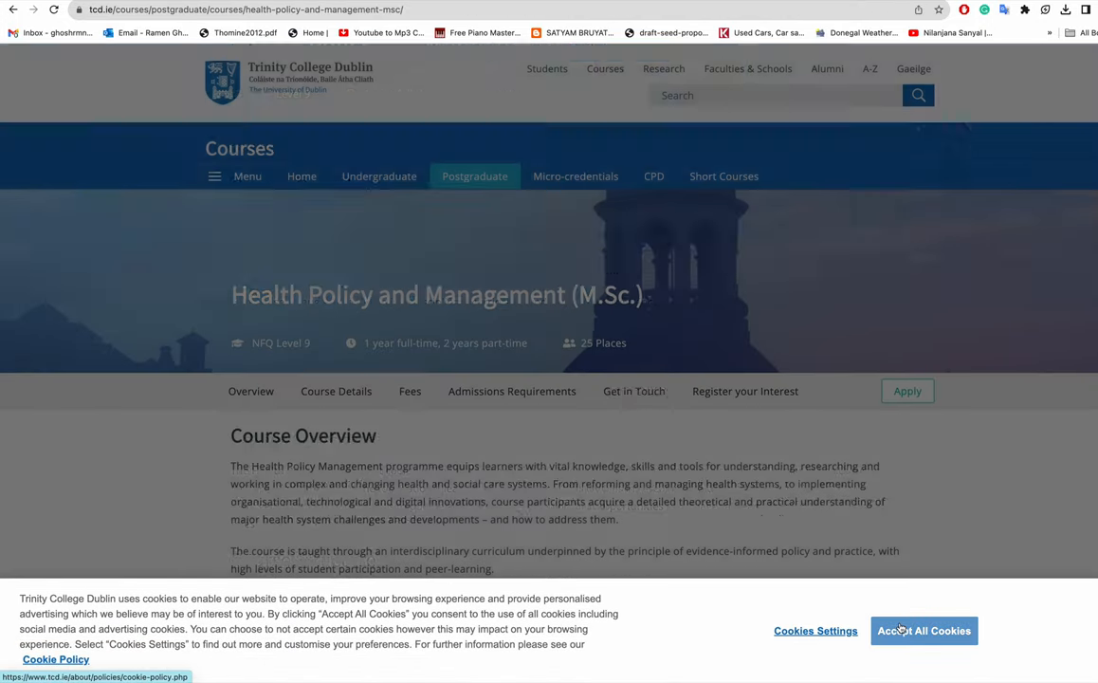
Accept all cookies and view the Admission Requirements, Apply and Get in Touch sections
{"action": "left_click", "coordinate": [924, 631]}
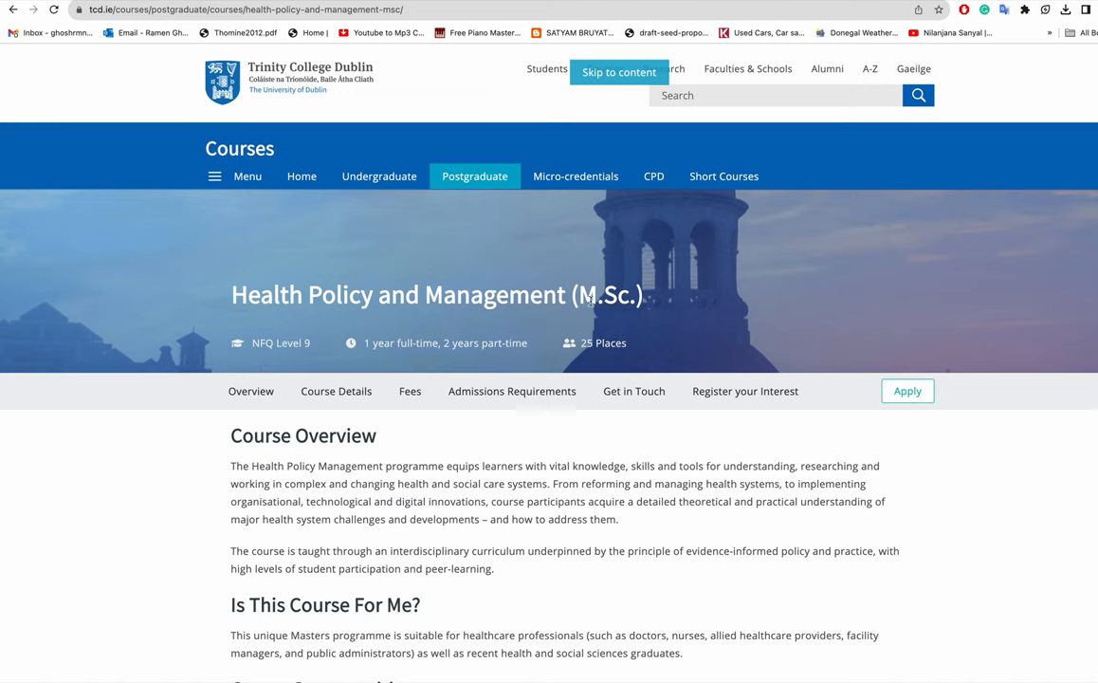
{"action": "mouse_move", "coordinate": [417, 357]}
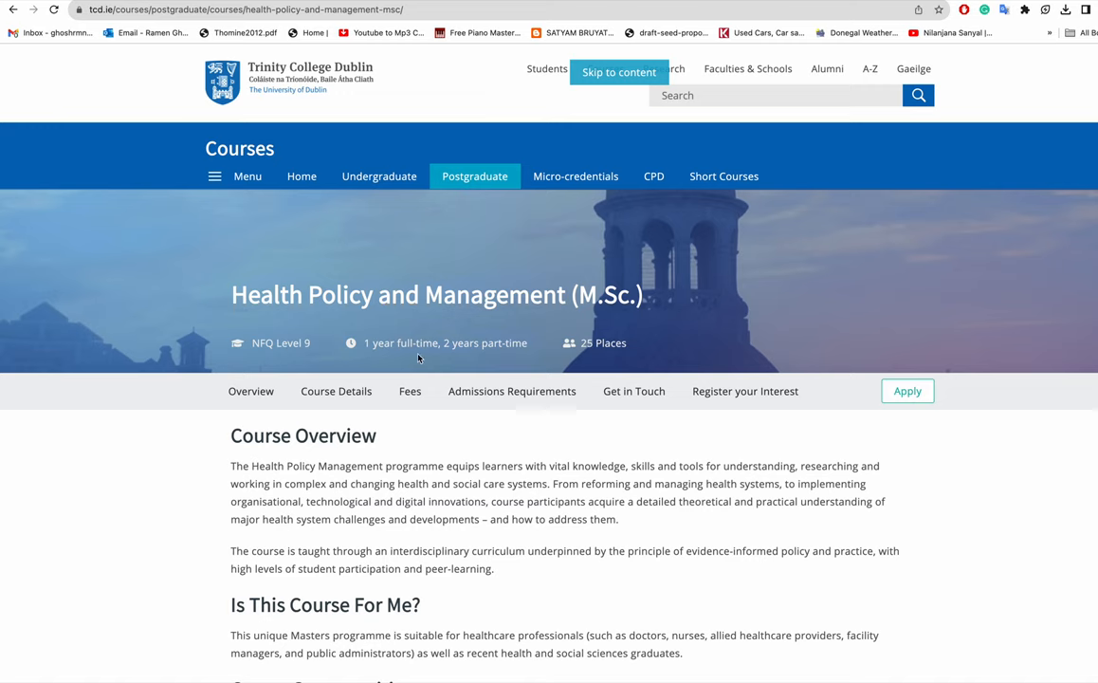
{"action": "mouse_move", "coordinate": [522, 348]}
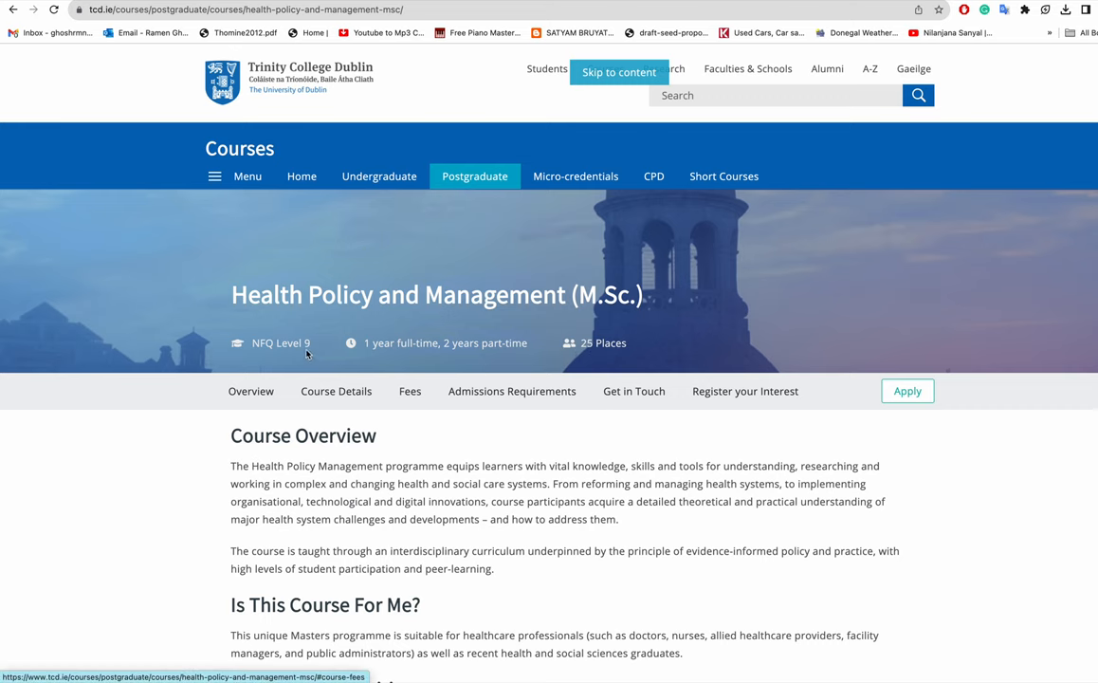
{"action": "scroll", "scroll_direction": "down", "scroll_amount": 3}
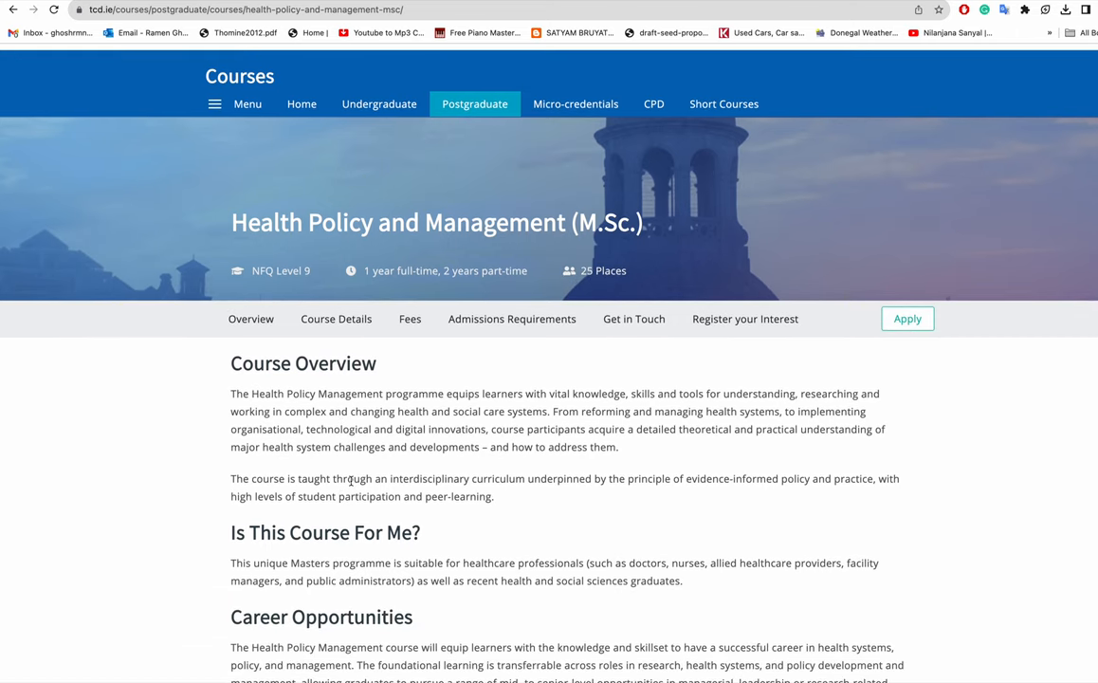
{"action": "left_click", "coordinate": [512, 319]}
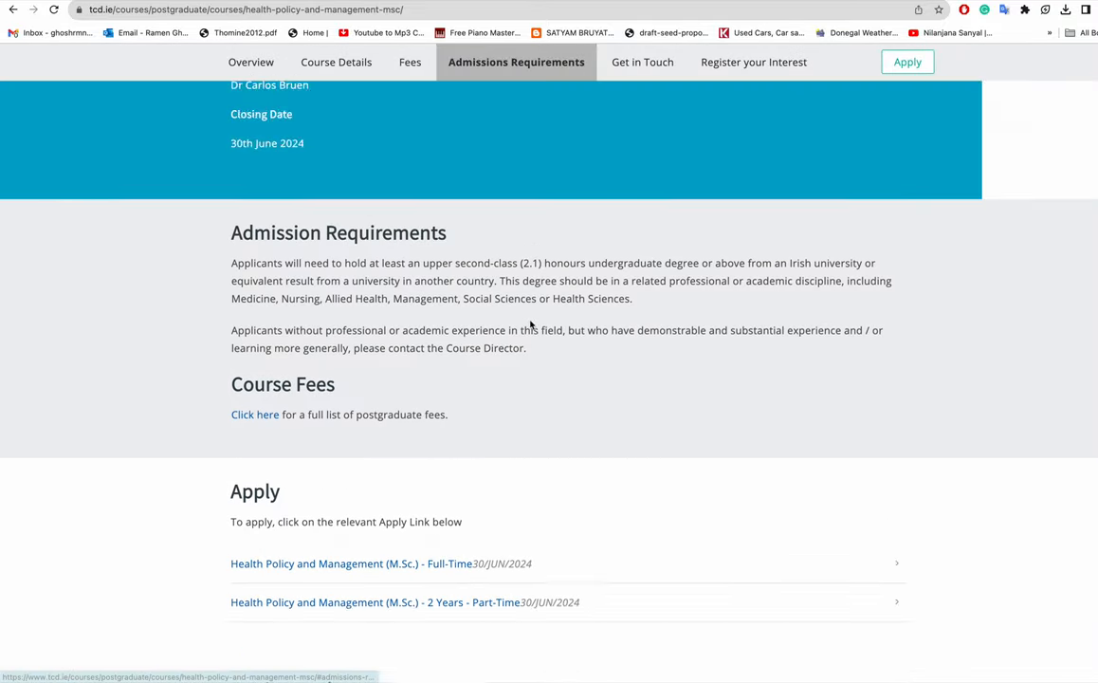
{"action": "scroll", "scroll_direction": "down", "scroll_amount": 3}
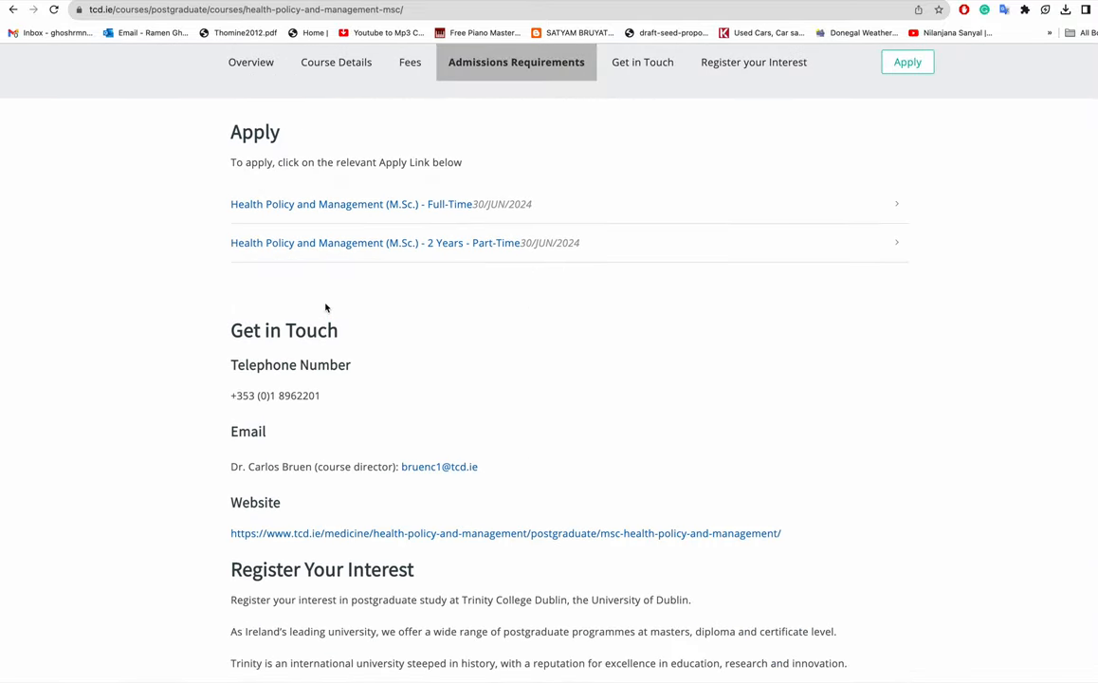
{"action": "scroll", "scroll_direction": "down", "scroll_amount": 3}
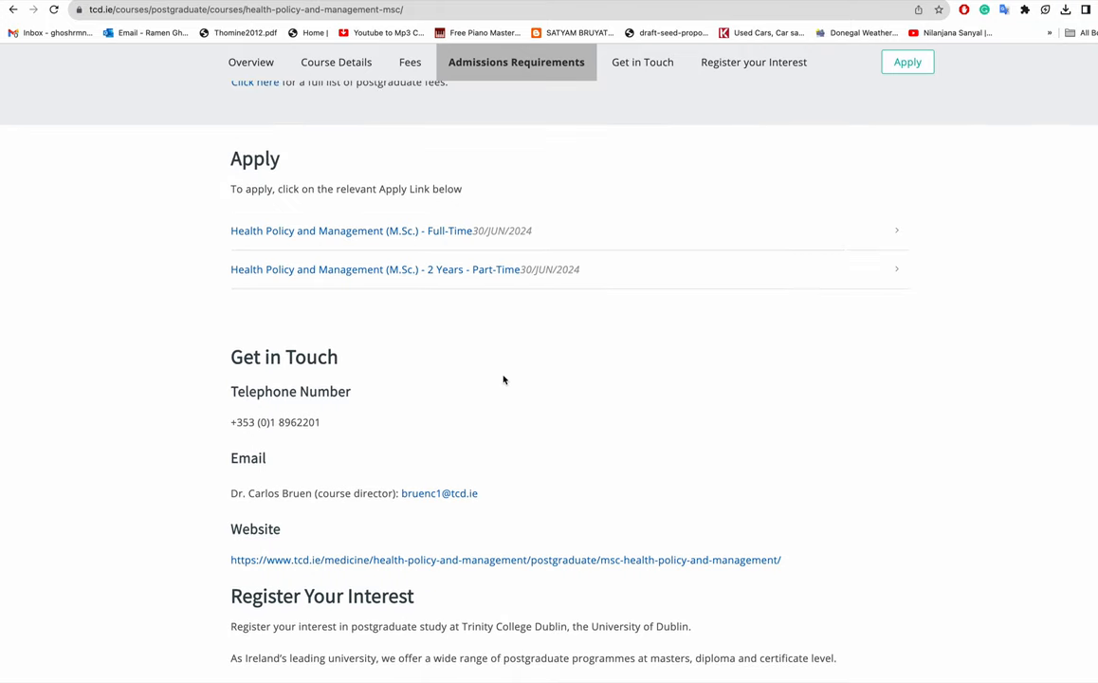
Scroll back up through course structure, overview and details, then go to the Fees section
{"action": "scroll", "scroll_direction": "up", "scroll_amount": 3}
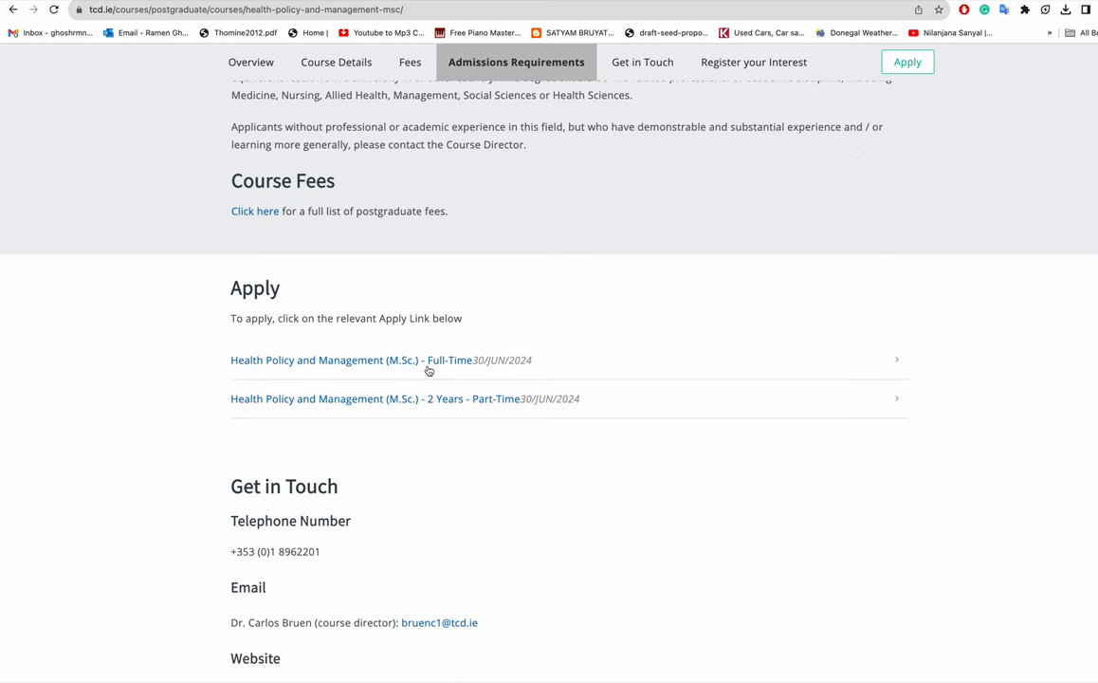
{"action": "mouse_move", "coordinate": [357, 360]}
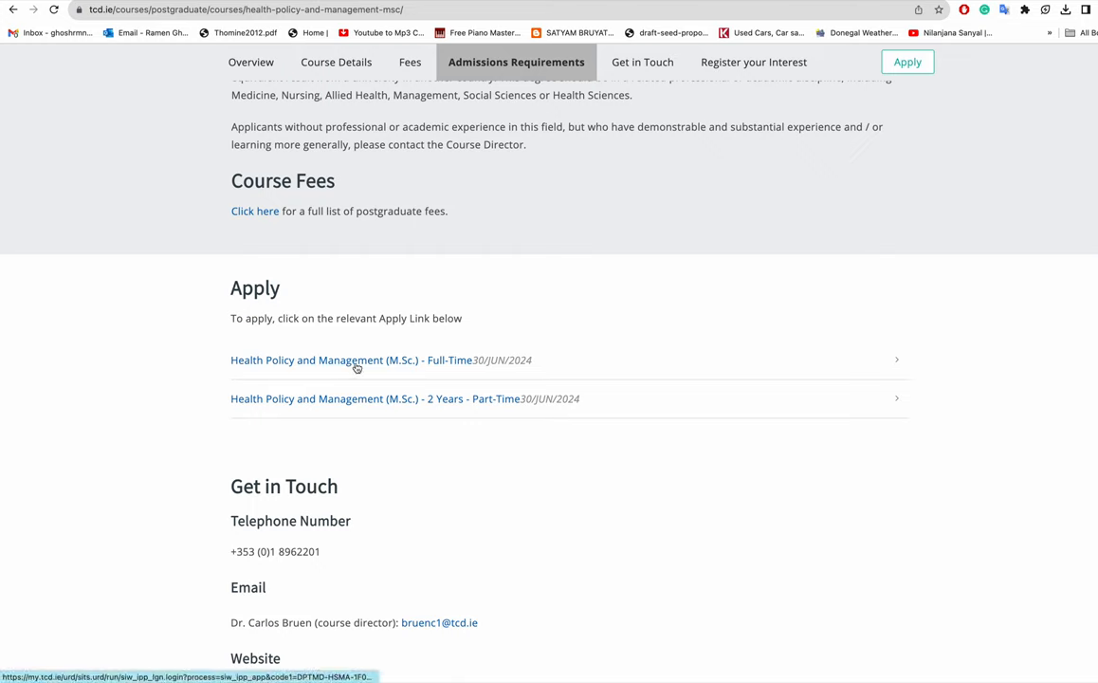
{"action": "mouse_move", "coordinate": [388, 432]}
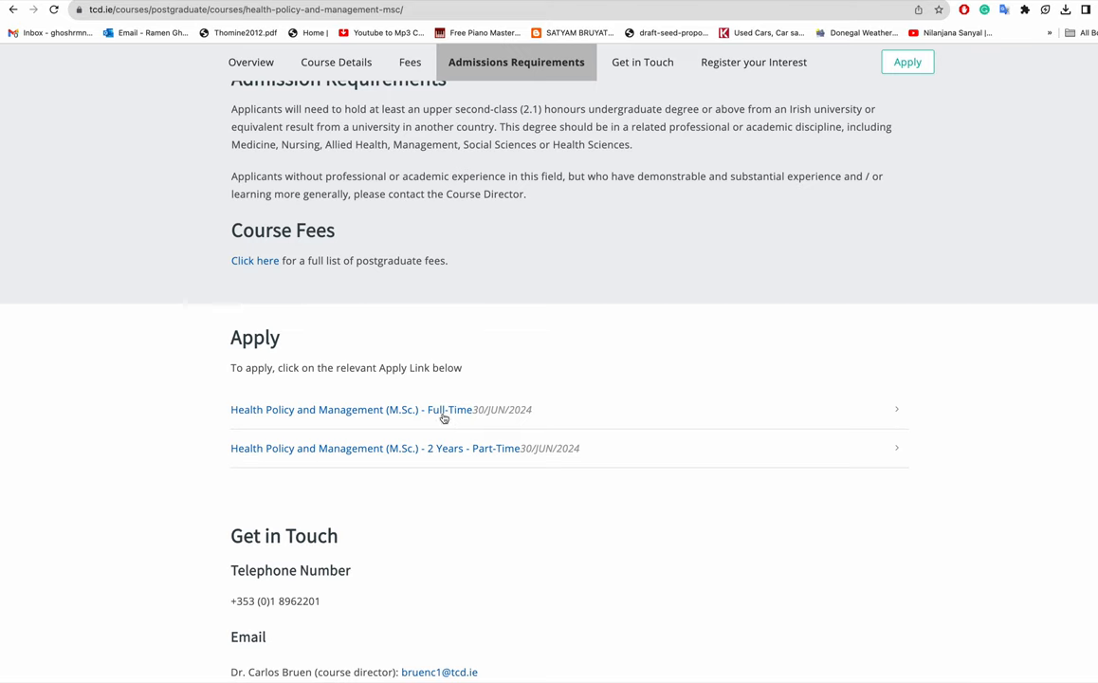
{"action": "scroll", "scroll_direction": "up", "scroll_amount": 3}
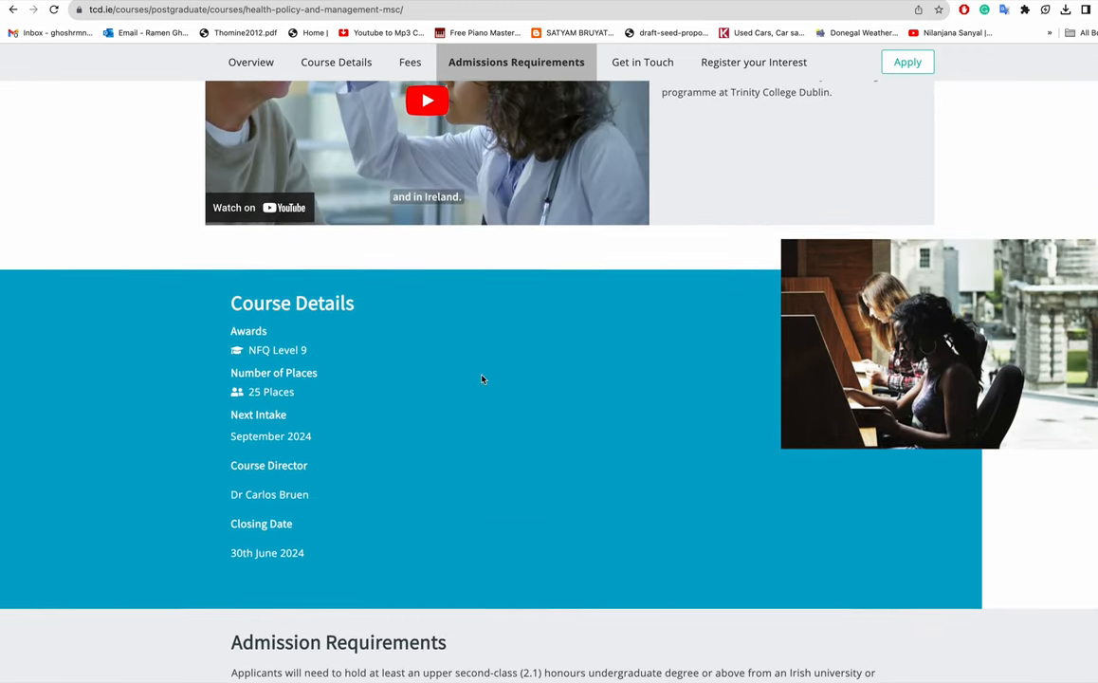
{"action": "scroll", "scroll_direction": "up", "scroll_amount": 3}
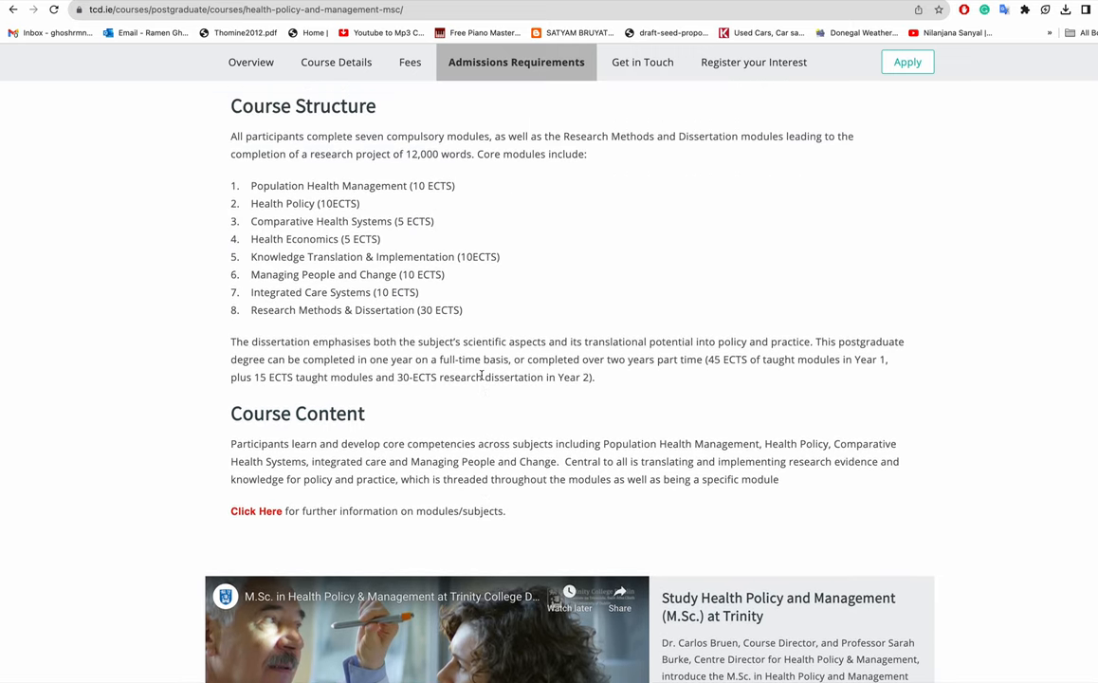
{"action": "scroll", "scroll_direction": "up", "scroll_amount": 3}
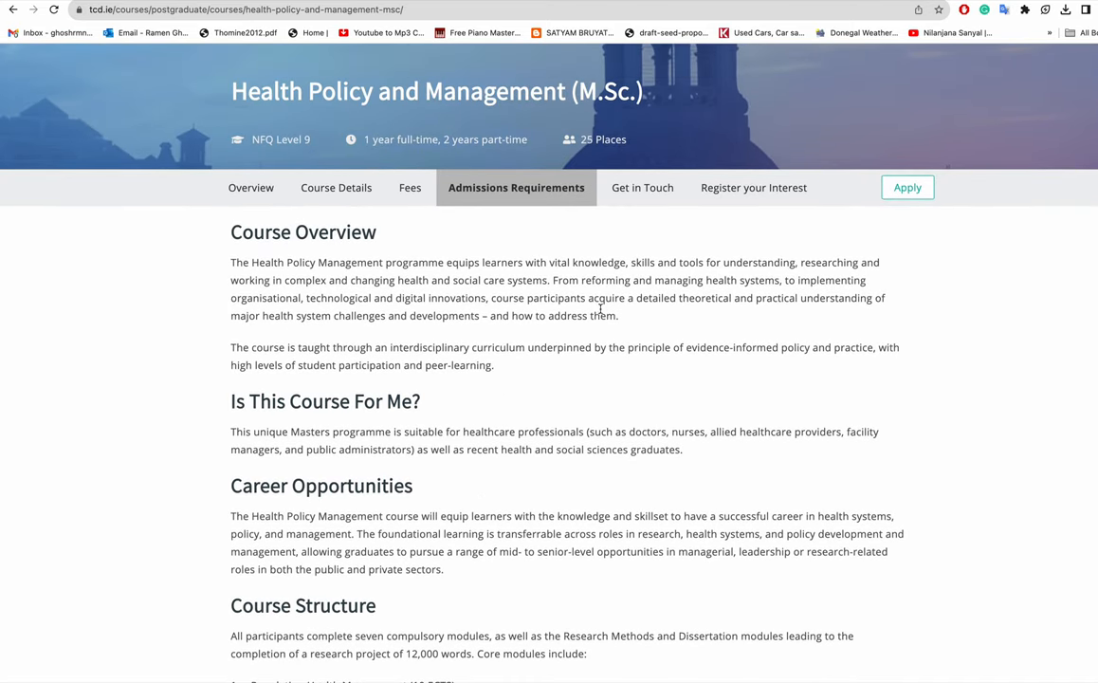
{"action": "mouse_move", "coordinate": [472, 332]}
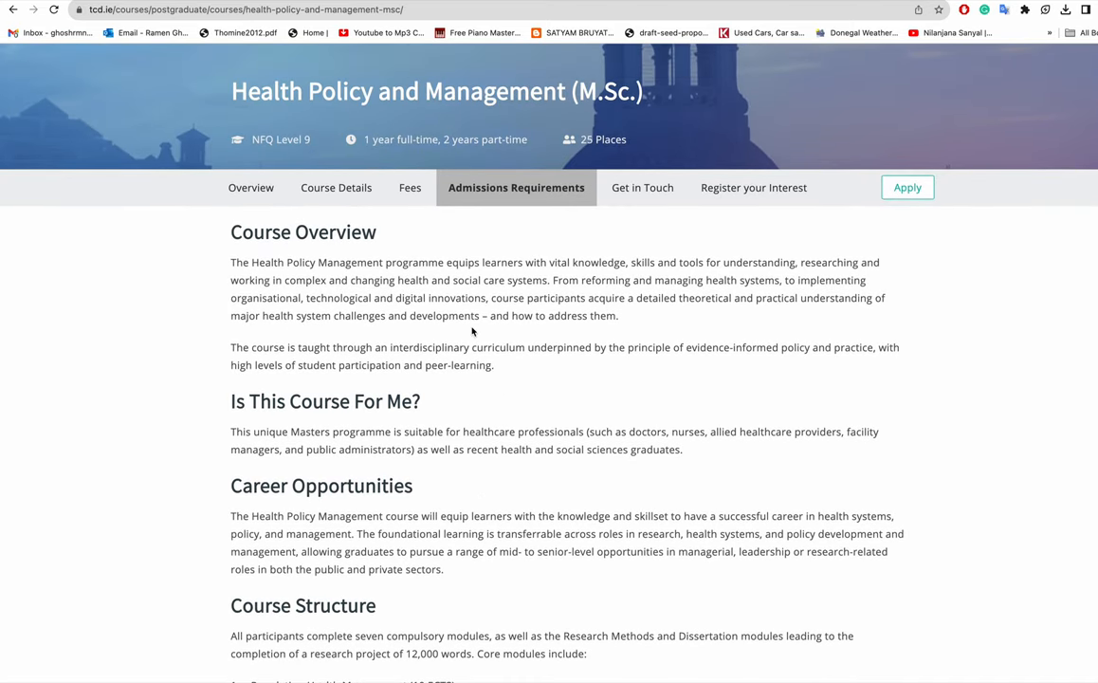
{"action": "left_click", "coordinate": [410, 187]}
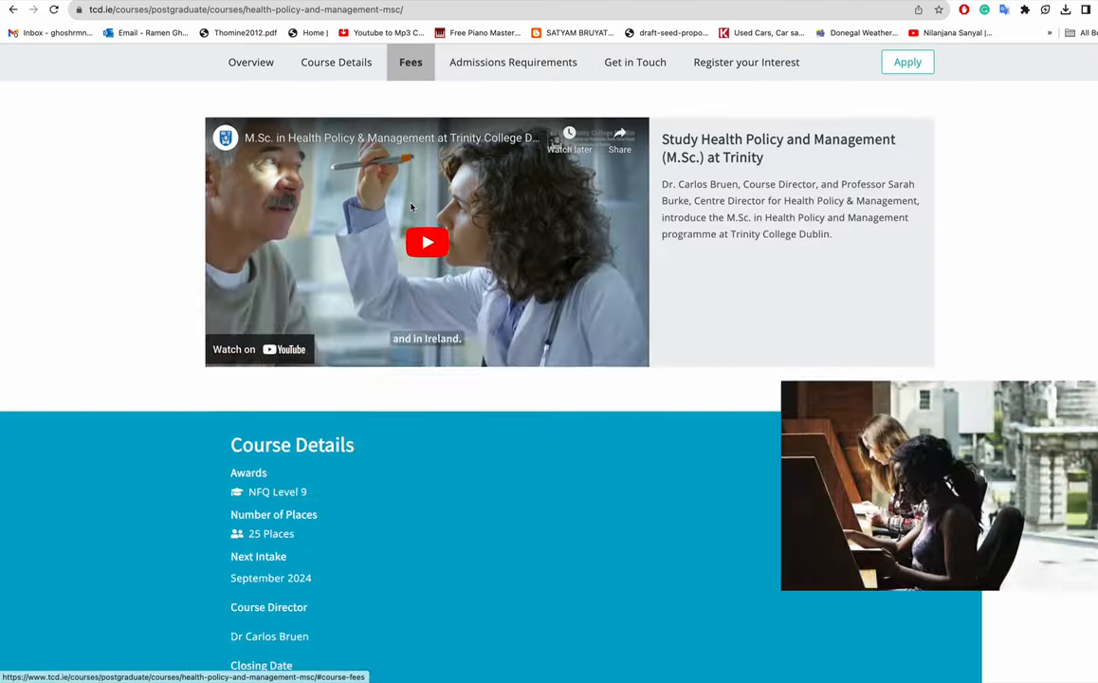
Open the Postgraduate Fees 2023/24 PDF from the Academic Registry Student Finance page
{"action": "scroll", "scroll_direction": "down", "scroll_amount": 3}
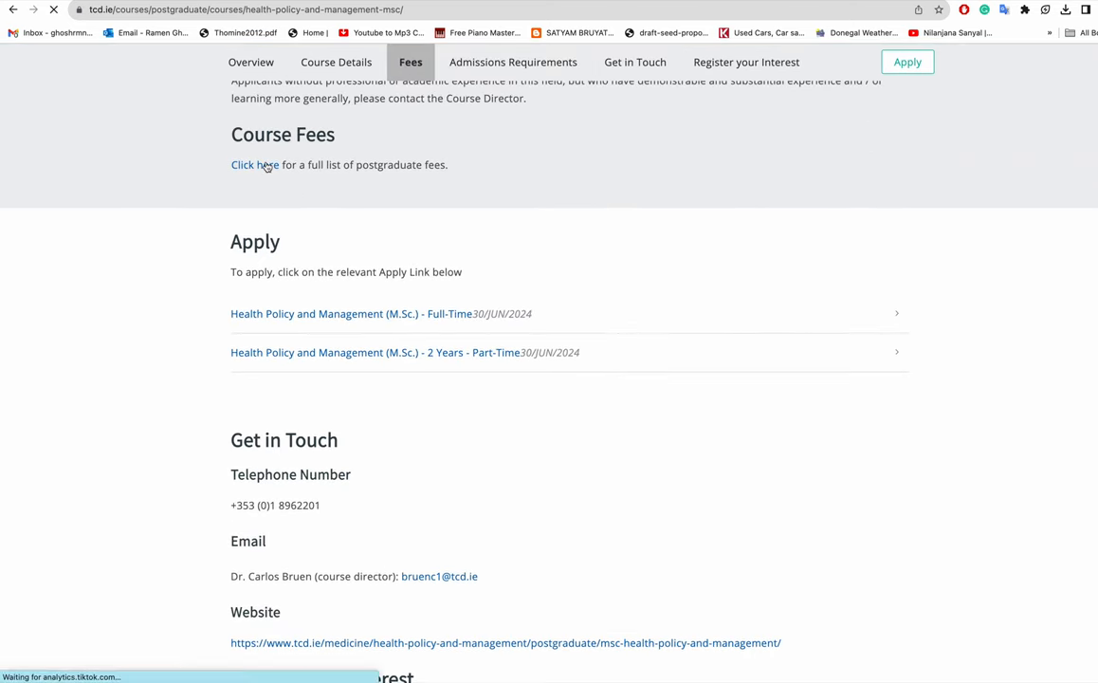
{"action": "left_click", "coordinate": [242, 164]}
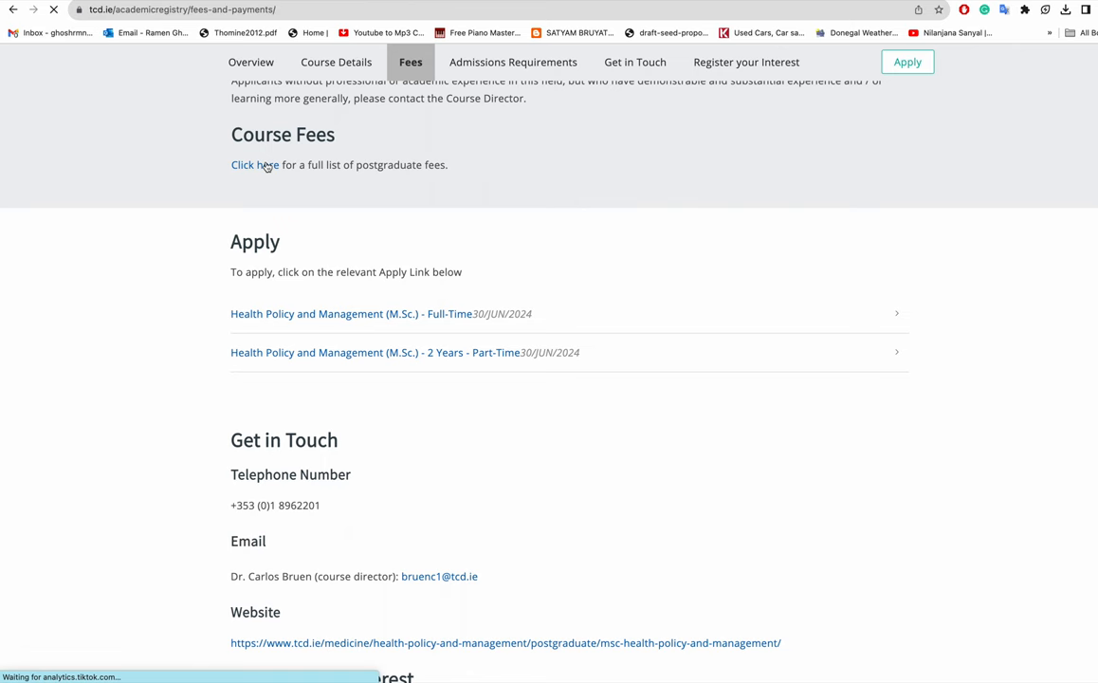
{"action": "left_click", "coordinate": [253, 164]}
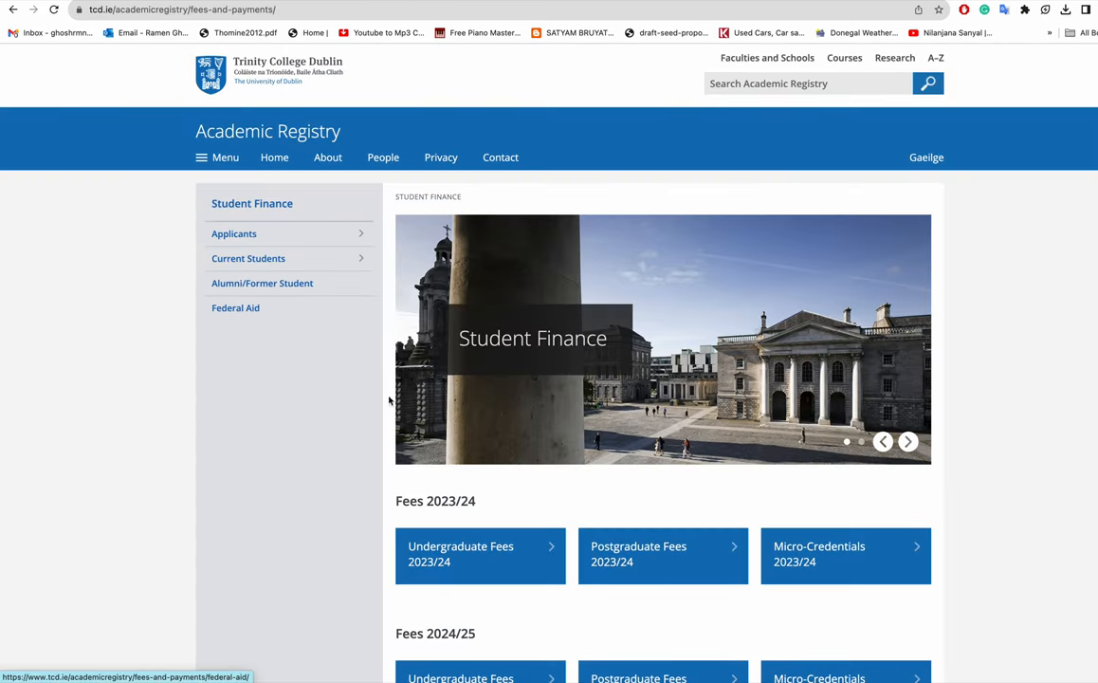
{"action": "scroll", "scroll_direction": "down", "scroll_amount": 3}
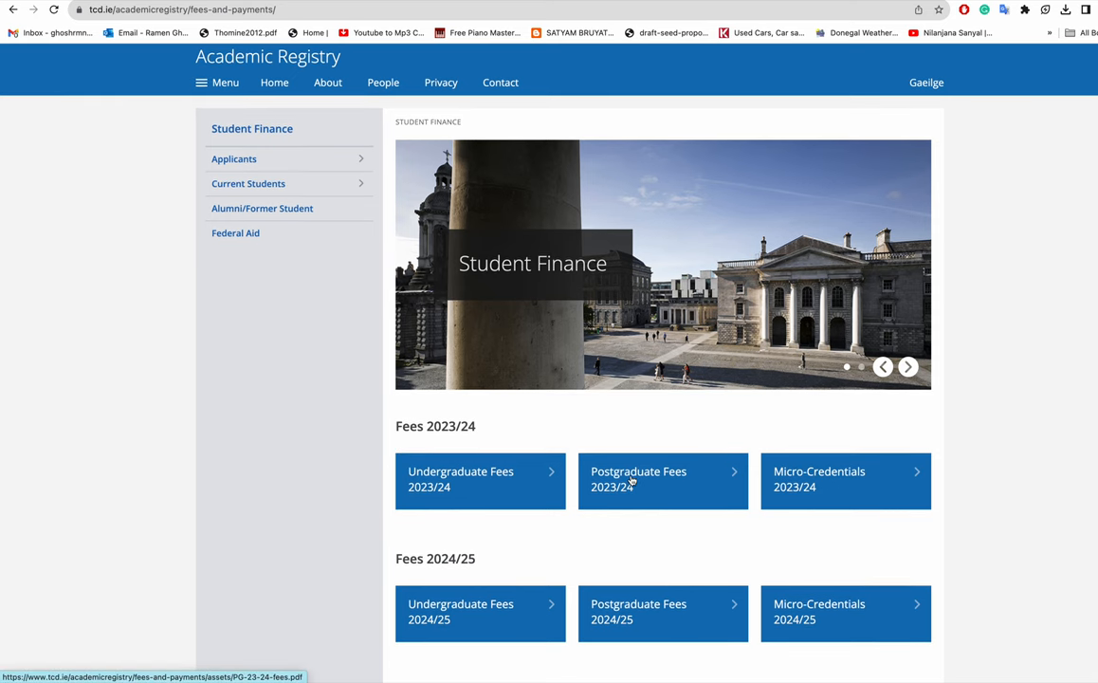
{"action": "left_click", "coordinate": [638, 479]}
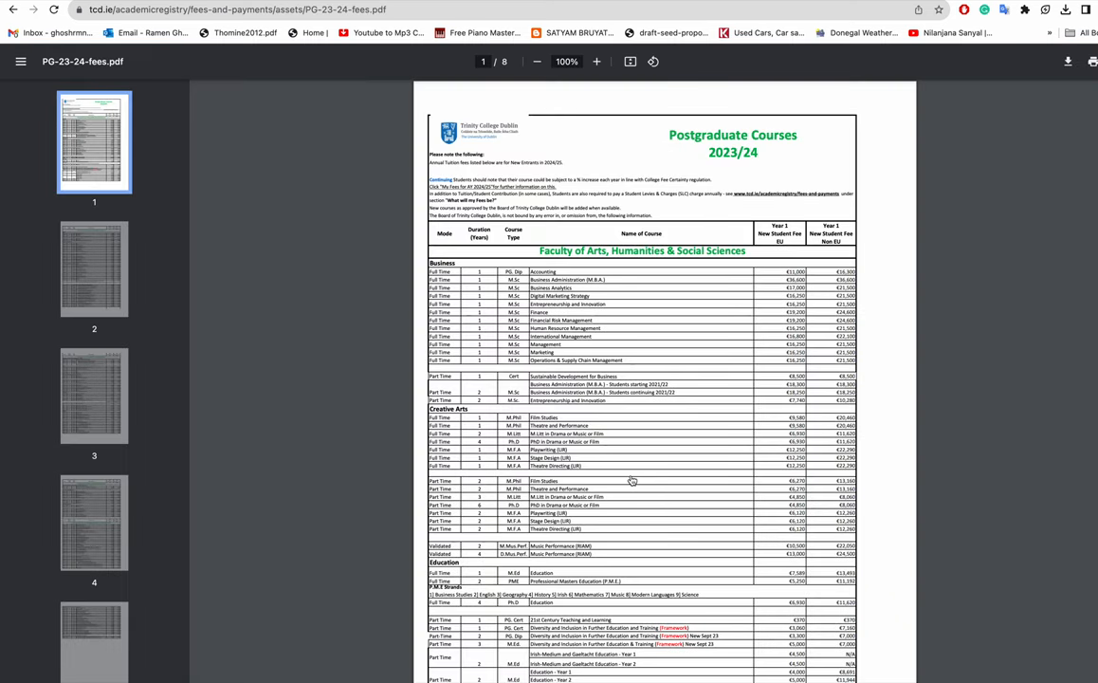
{"action": "mouse_move", "coordinate": [624, 456]}
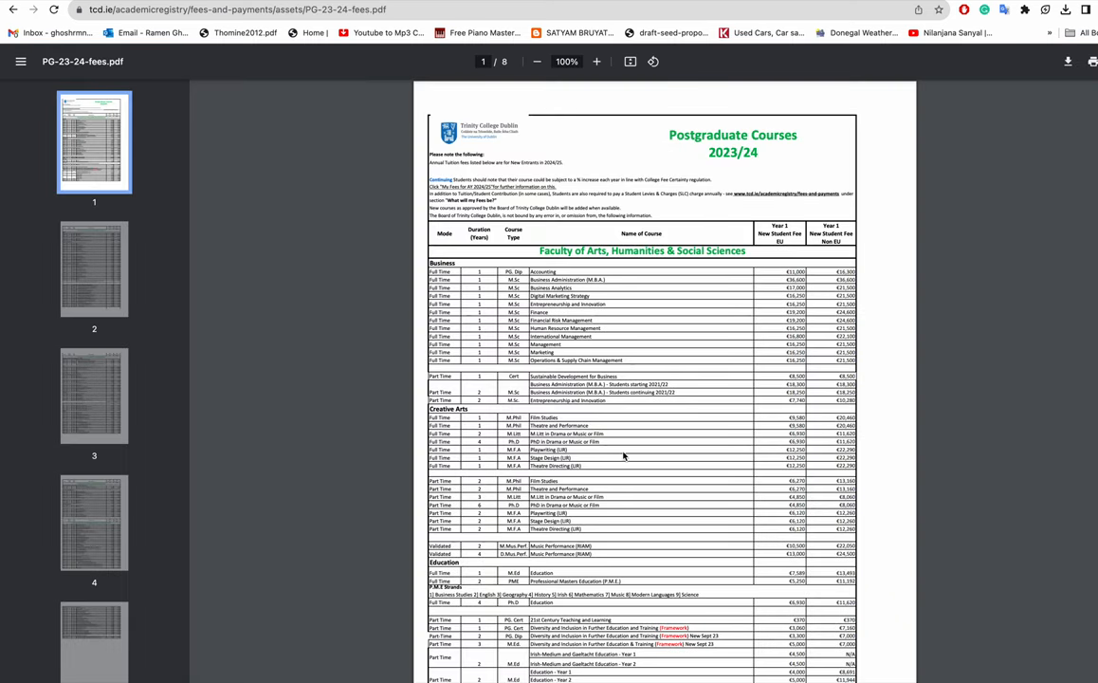
Zoom the fees PDF to 150%, read pages 1–3, and begin searching for 'heal'
{"action": "left_click", "coordinate": [597, 61]}
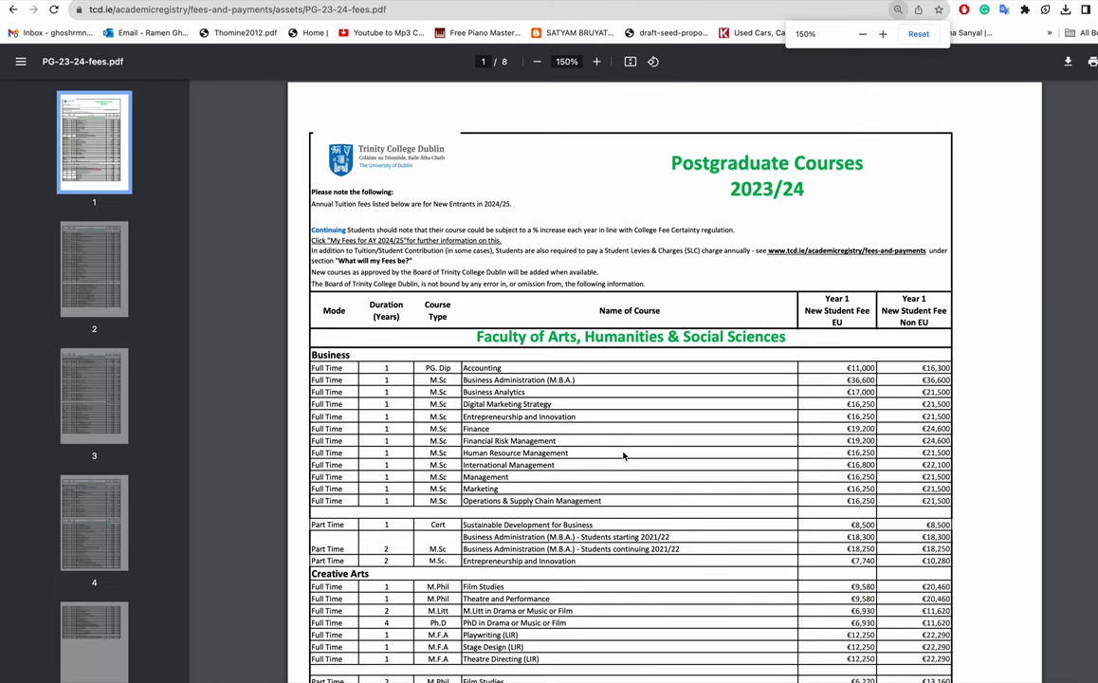
{"action": "scroll", "scroll_direction": "down", "scroll_amount": 3}
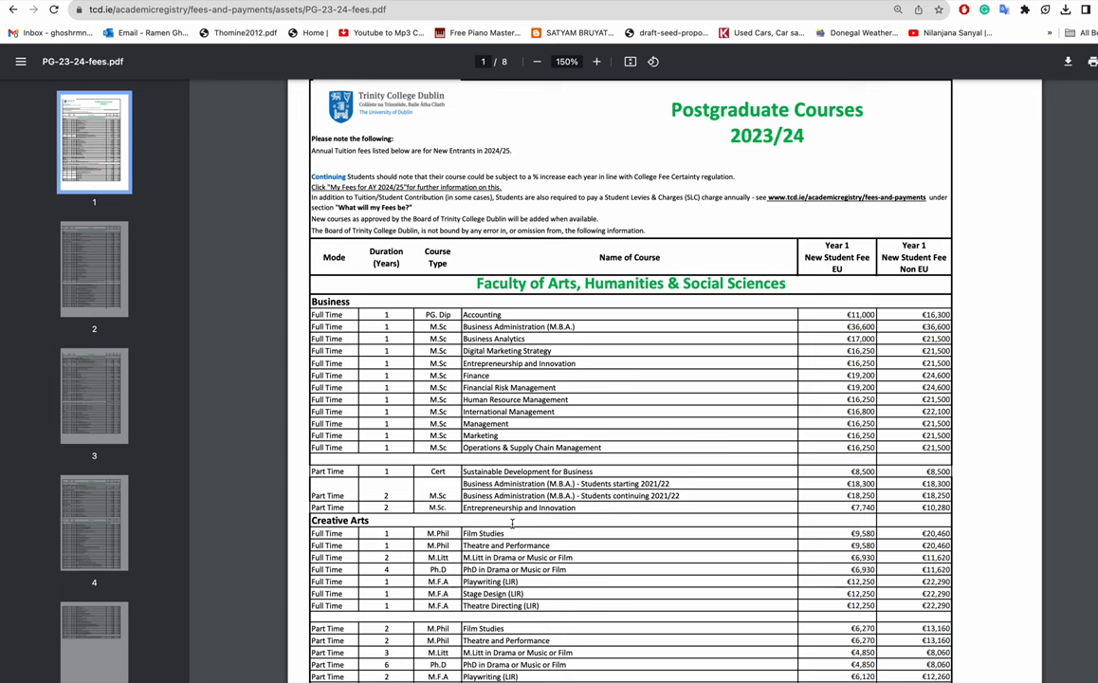
{"action": "scroll", "scroll_direction": "down", "scroll_amount": 3}
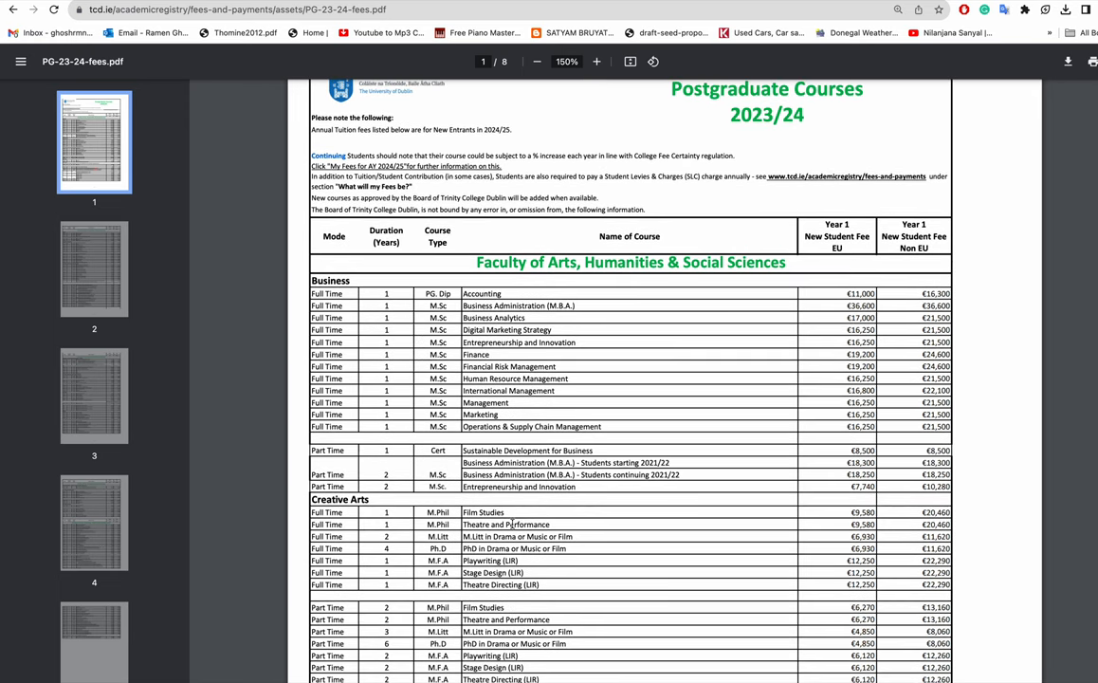
{"action": "scroll", "scroll_direction": "down", "scroll_amount": 3}
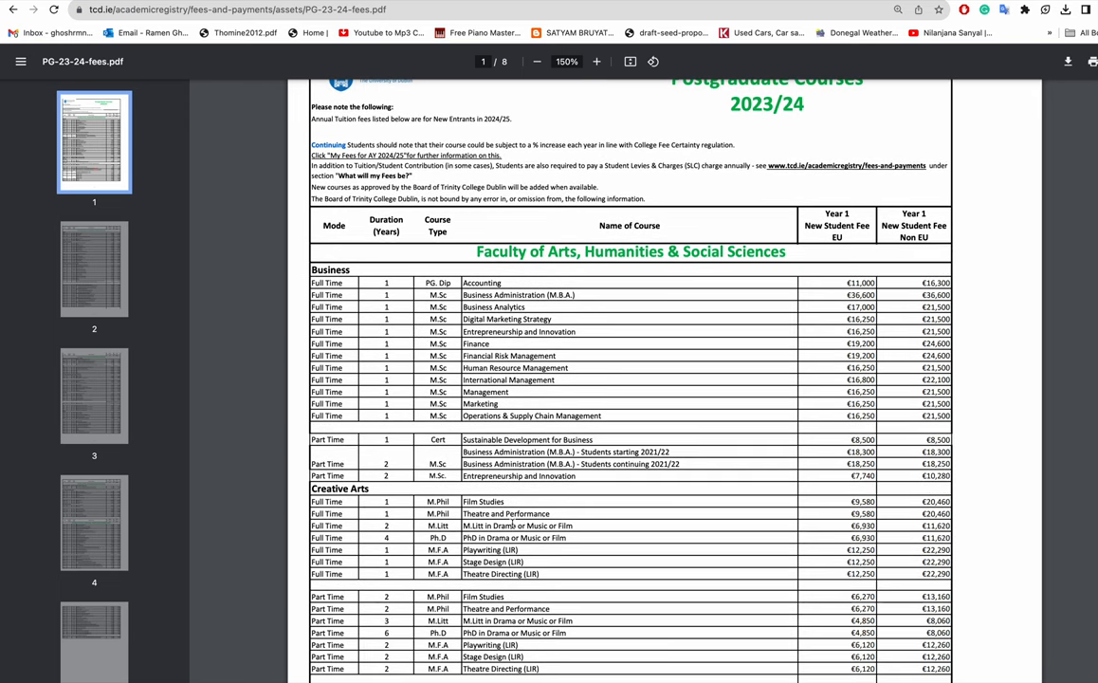
{"action": "scroll", "scroll_direction": "down", "scroll_amount": 3}
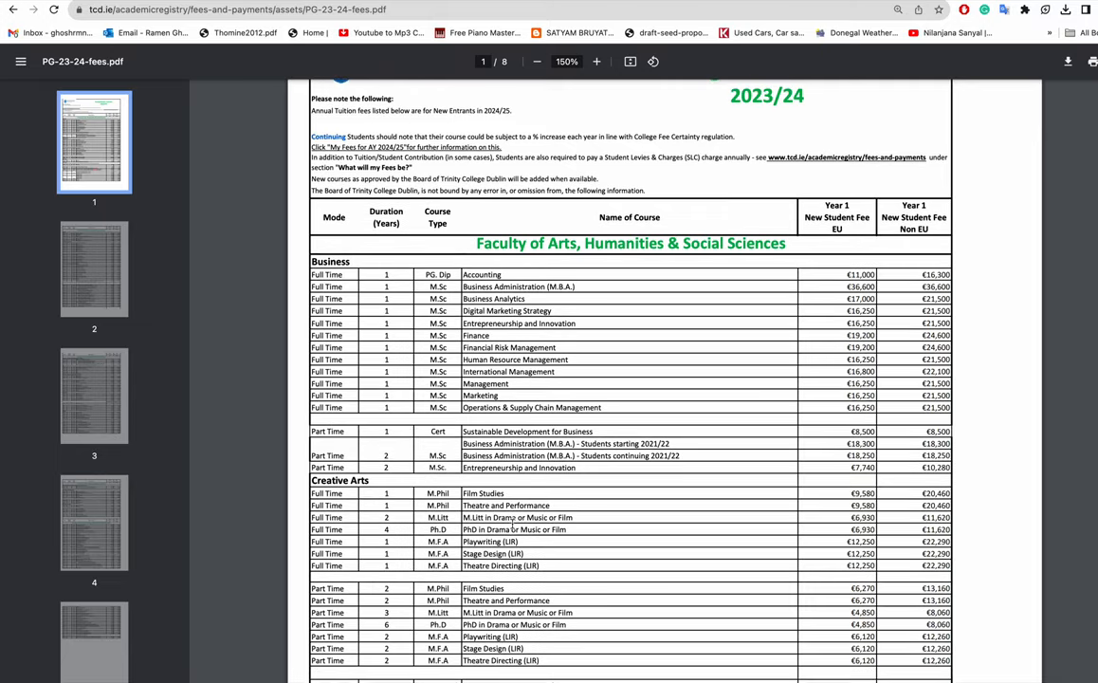
{"action": "scroll", "scroll_direction": "down", "scroll_amount": 3}
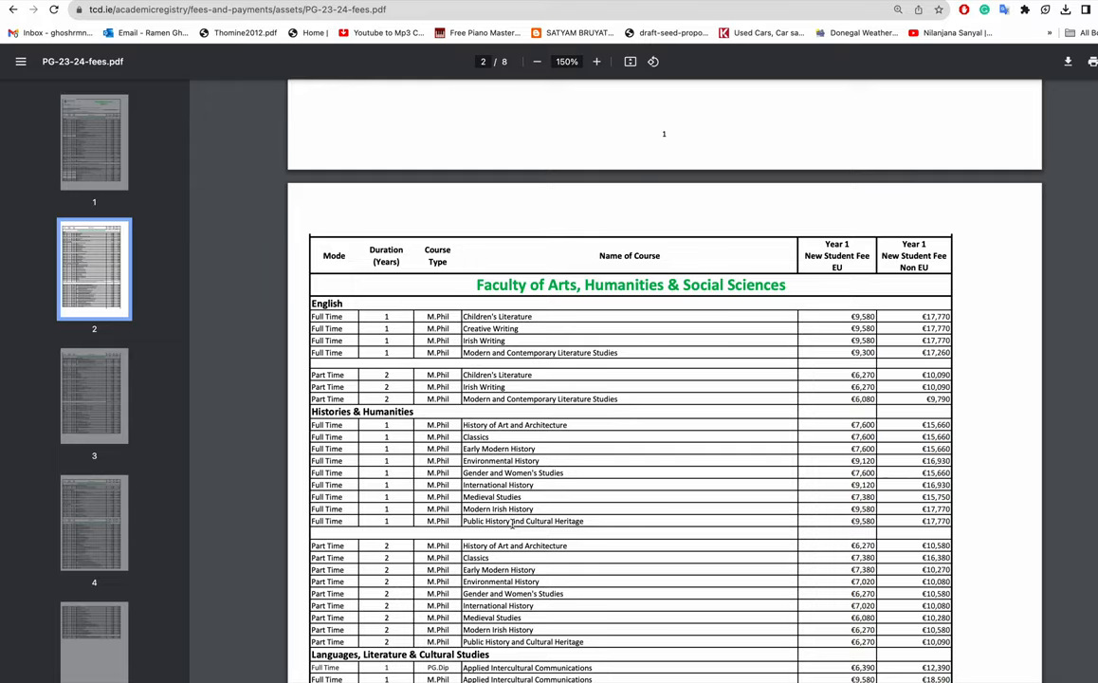
{"action": "scroll", "scroll_direction": "down", "scroll_amount": 3}
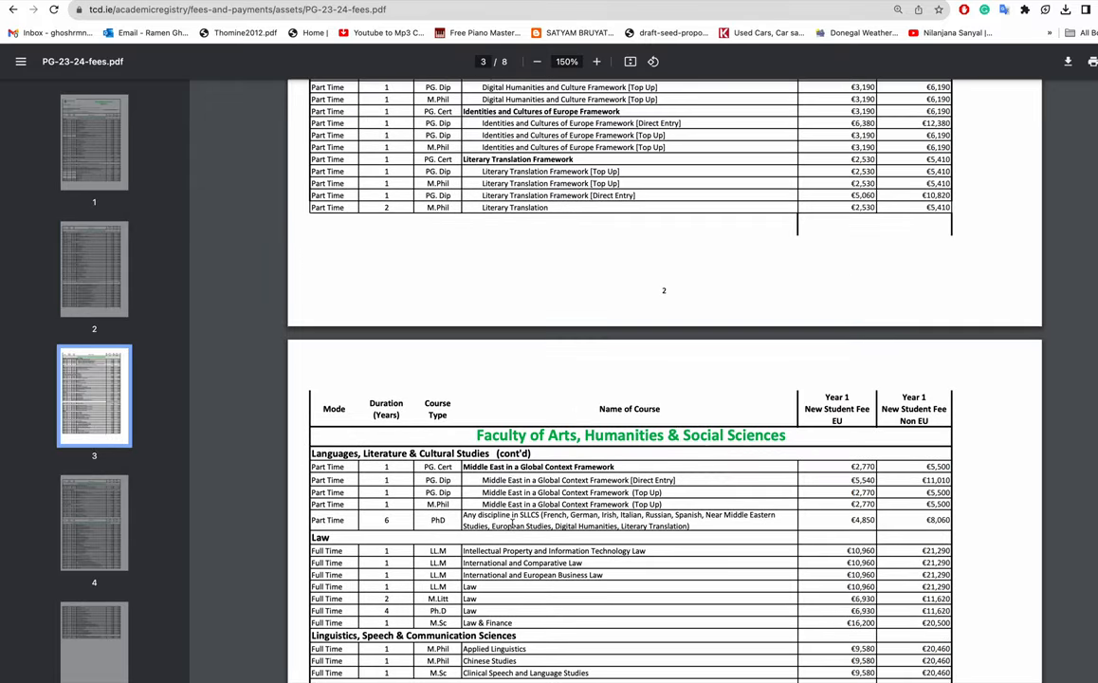
{"action": "scroll", "scroll_direction": "down", "scroll_amount": 3}
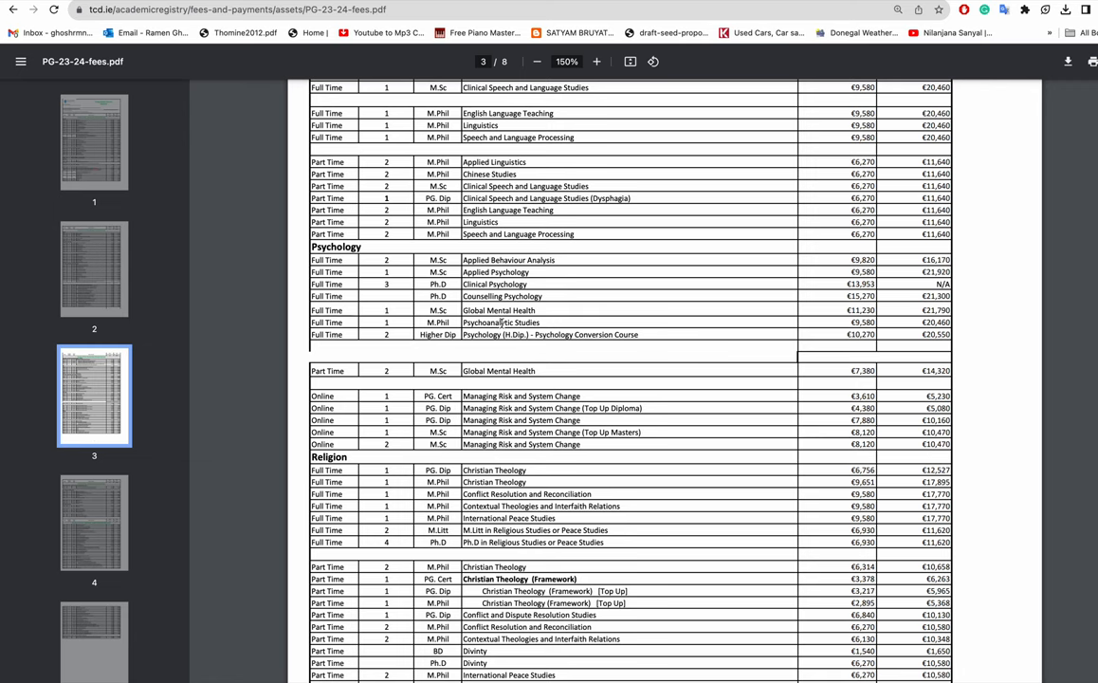
{"action": "scroll", "scroll_direction": "down", "scroll_amount": 3}
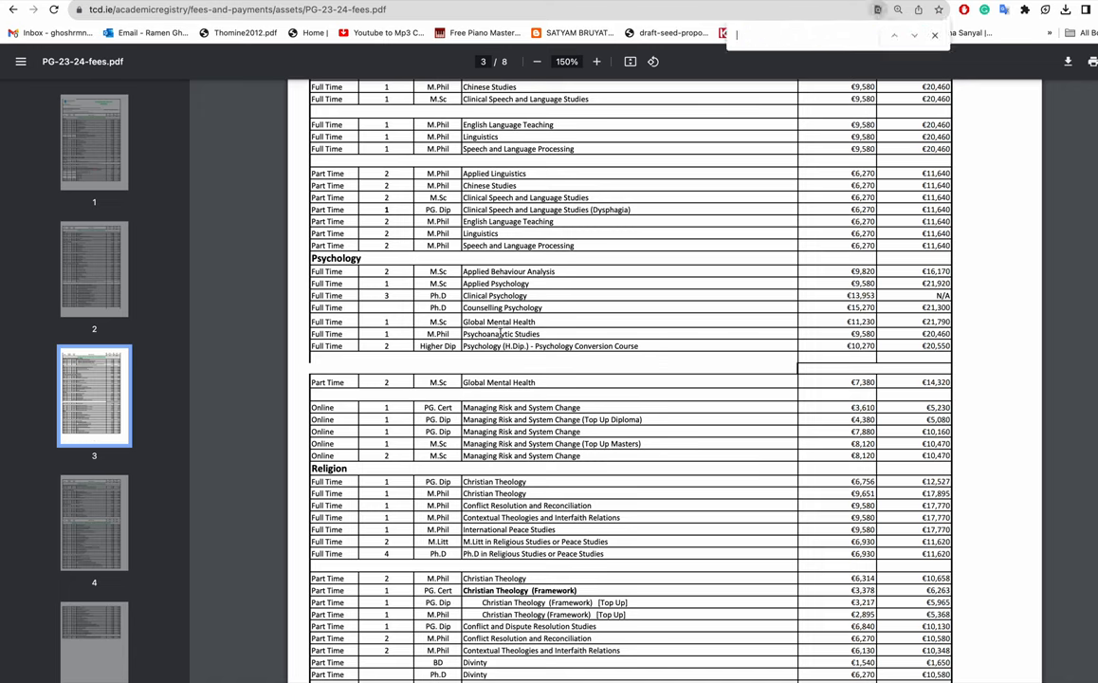
{"action": "type", "text": "healthcare"}
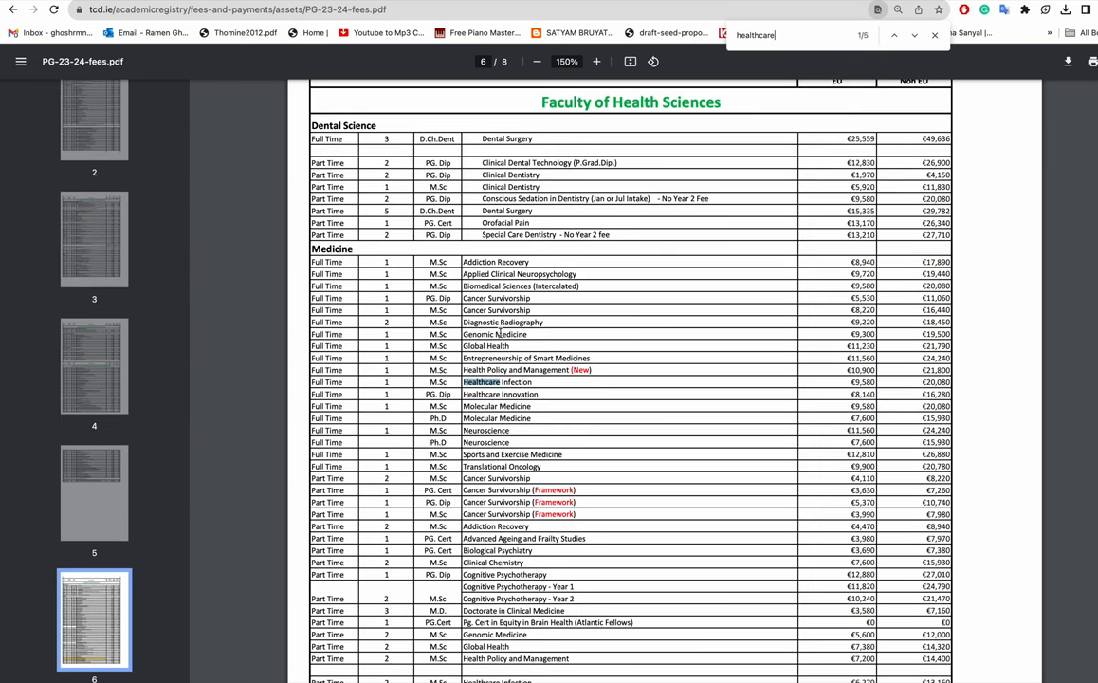
Step through the 'healthcare' matches to match 4 of 5
{"action": "left_click", "coordinate": [914, 35]}
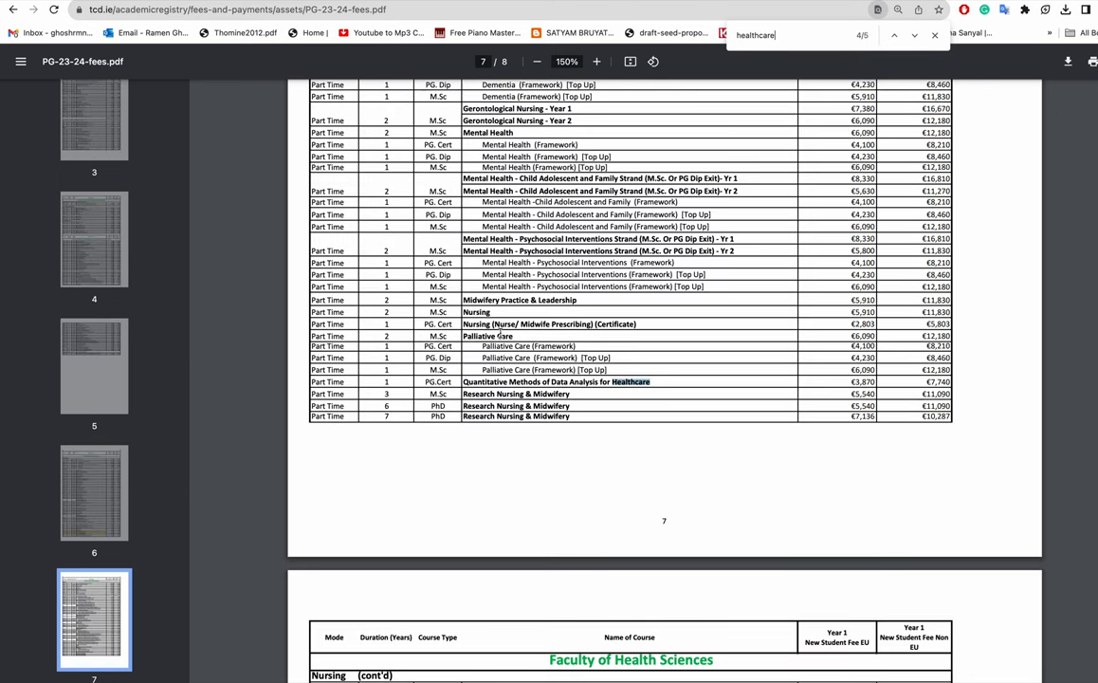
{"action": "left_click", "coordinate": [893, 35]}
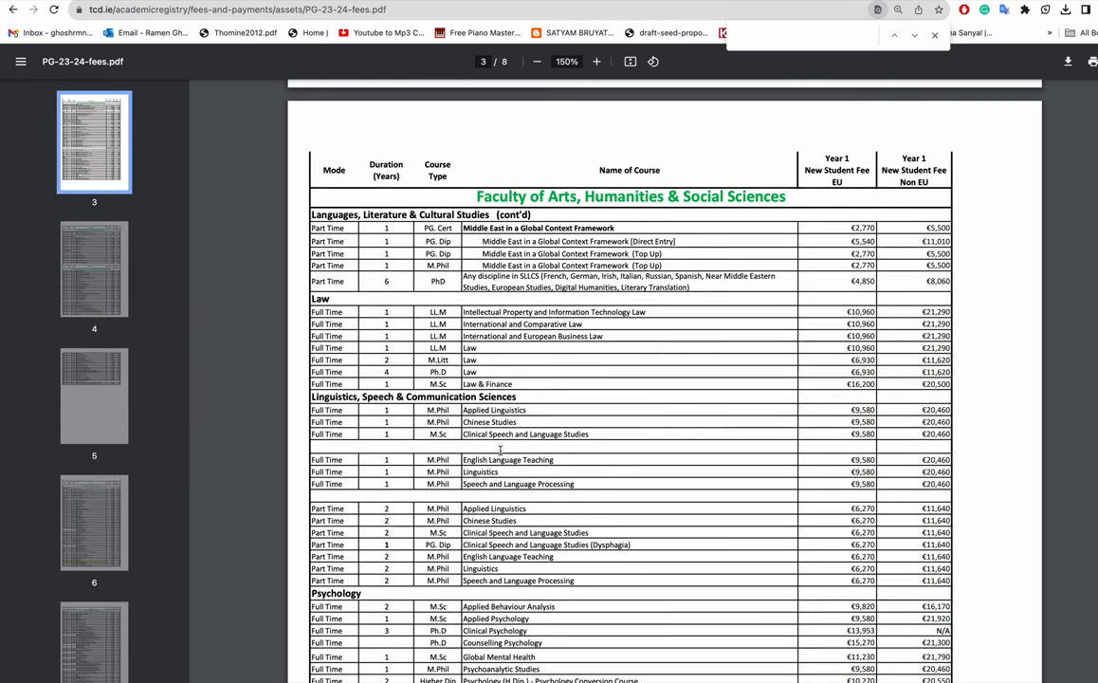
{"action": "scroll", "scroll_direction": "down", "scroll_amount": 3}
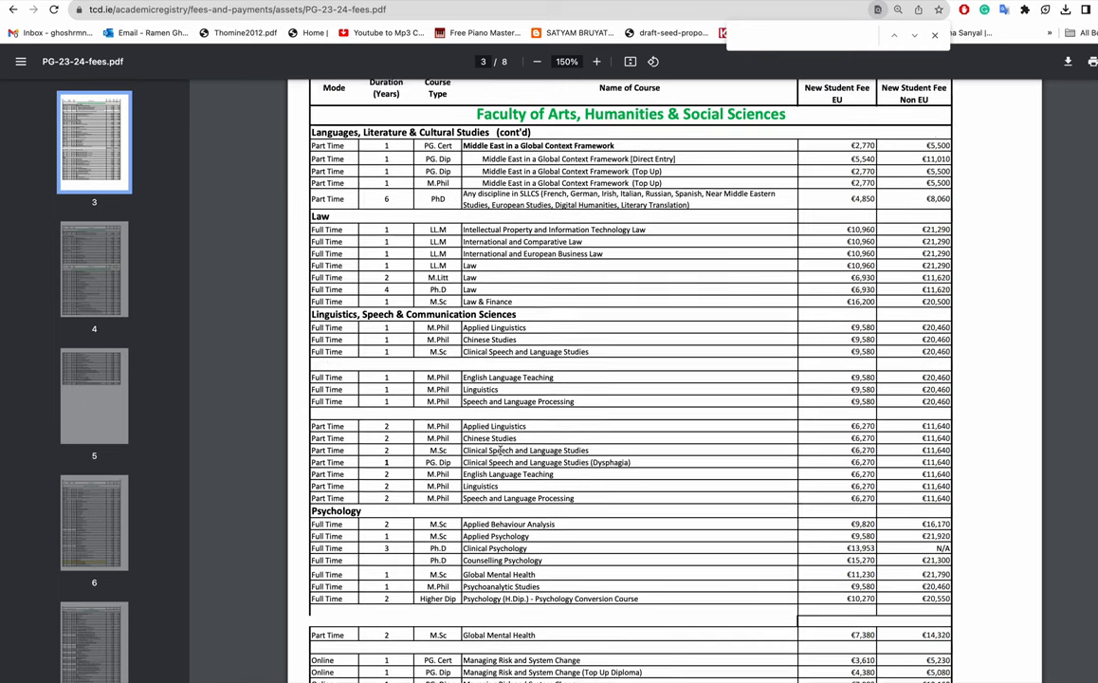
{"action": "scroll", "scroll_direction": "down", "scroll_amount": 3}
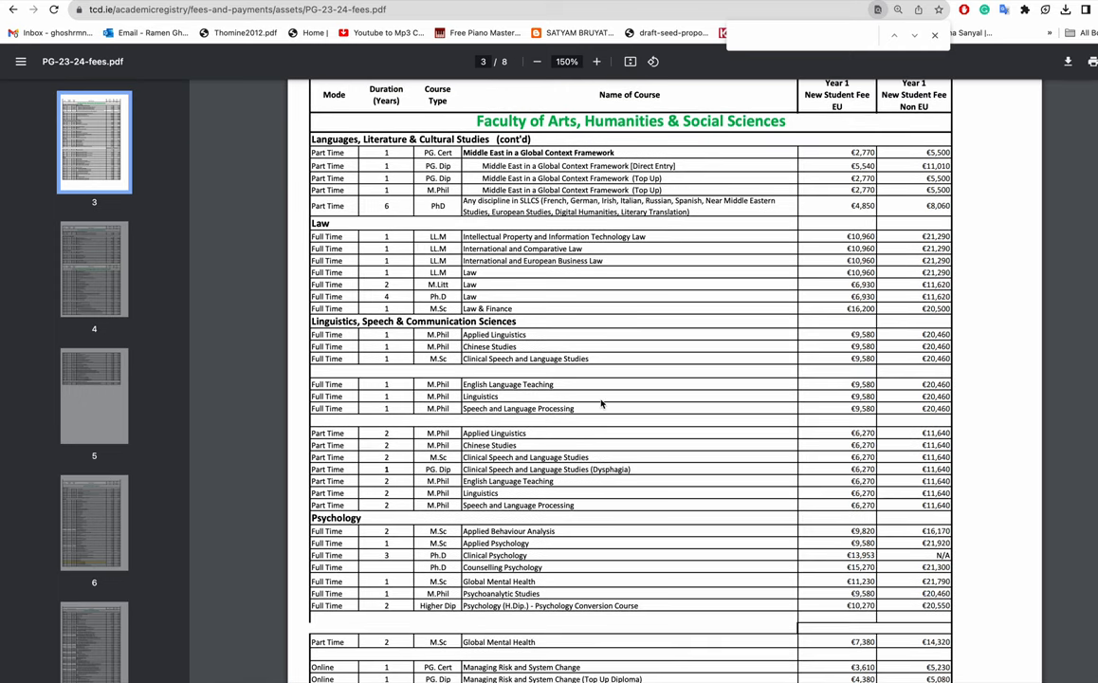
{"action": "scroll", "scroll_direction": "down", "scroll_amount": 3}
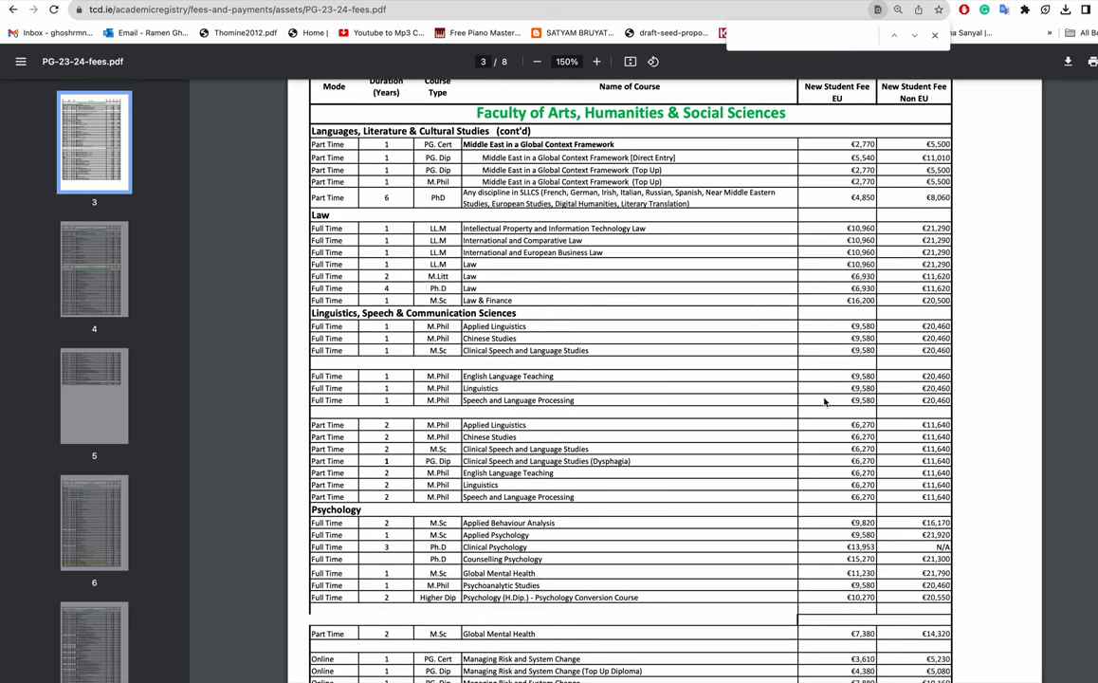
{"action": "mouse_move", "coordinate": [736, 425]}
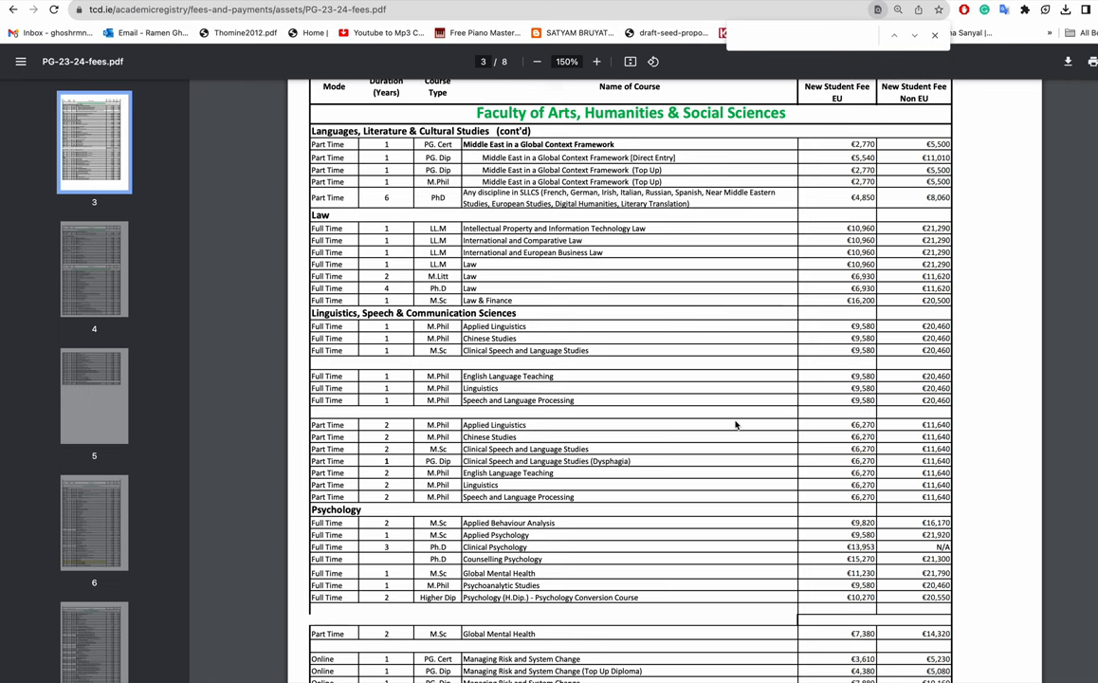
{"action": "scroll", "scroll_direction": "down", "scroll_amount": 3}
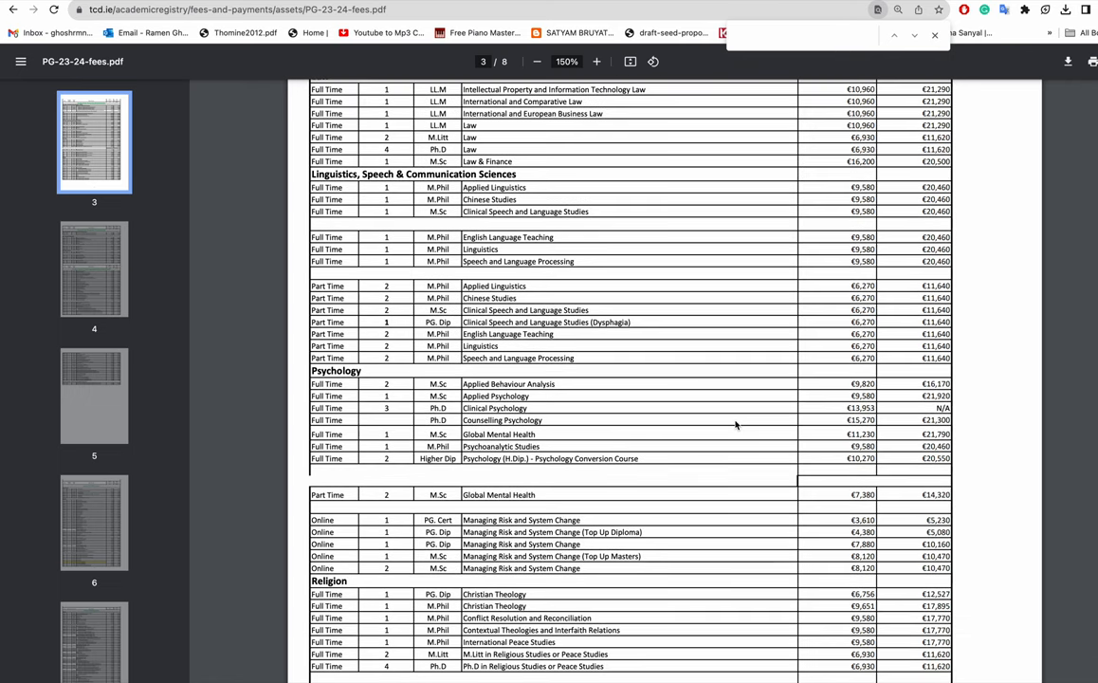